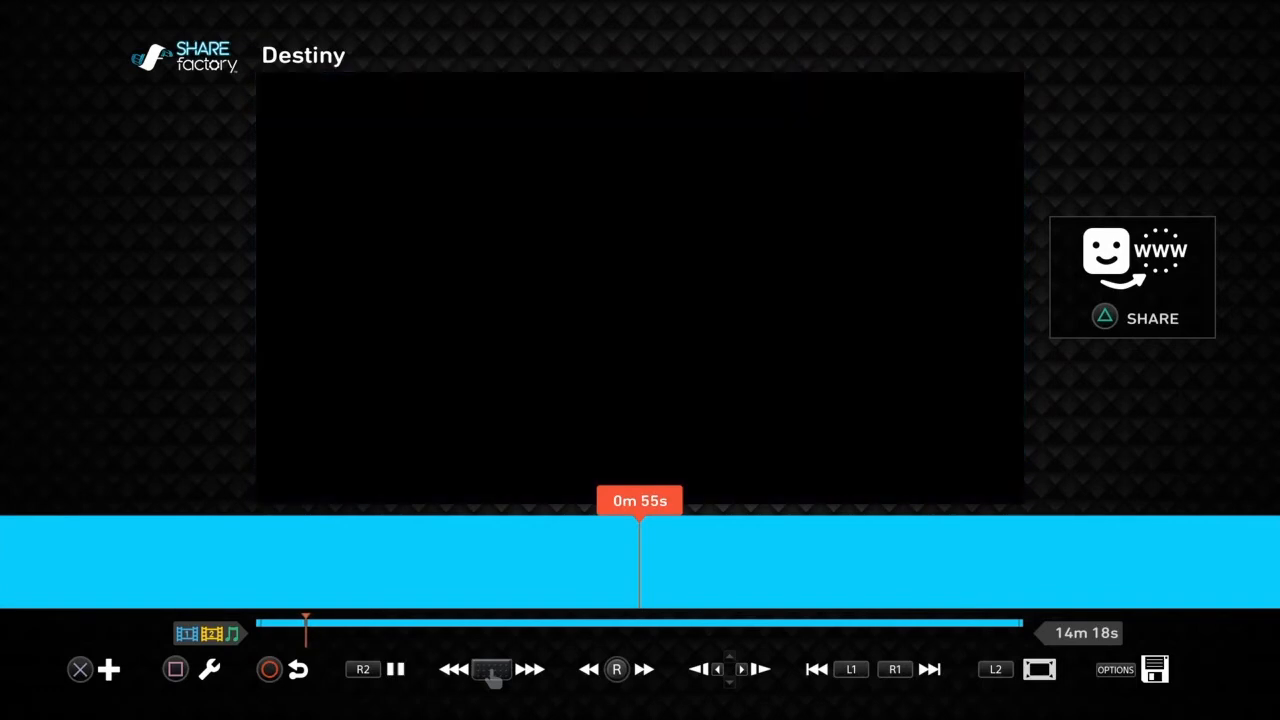
# Set the Destiny clip's Clip Volume to 0% and return to the timeline
pyautogui.click(397, 669)
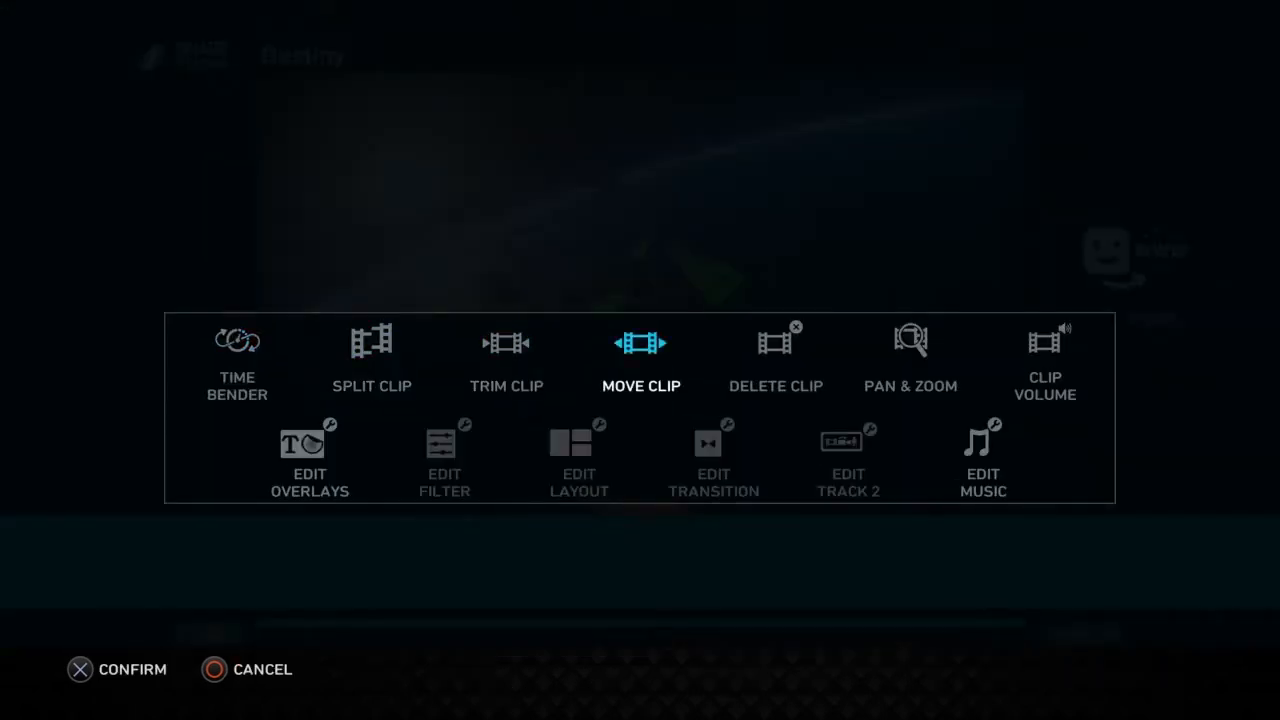
pyautogui.click(1044, 360)
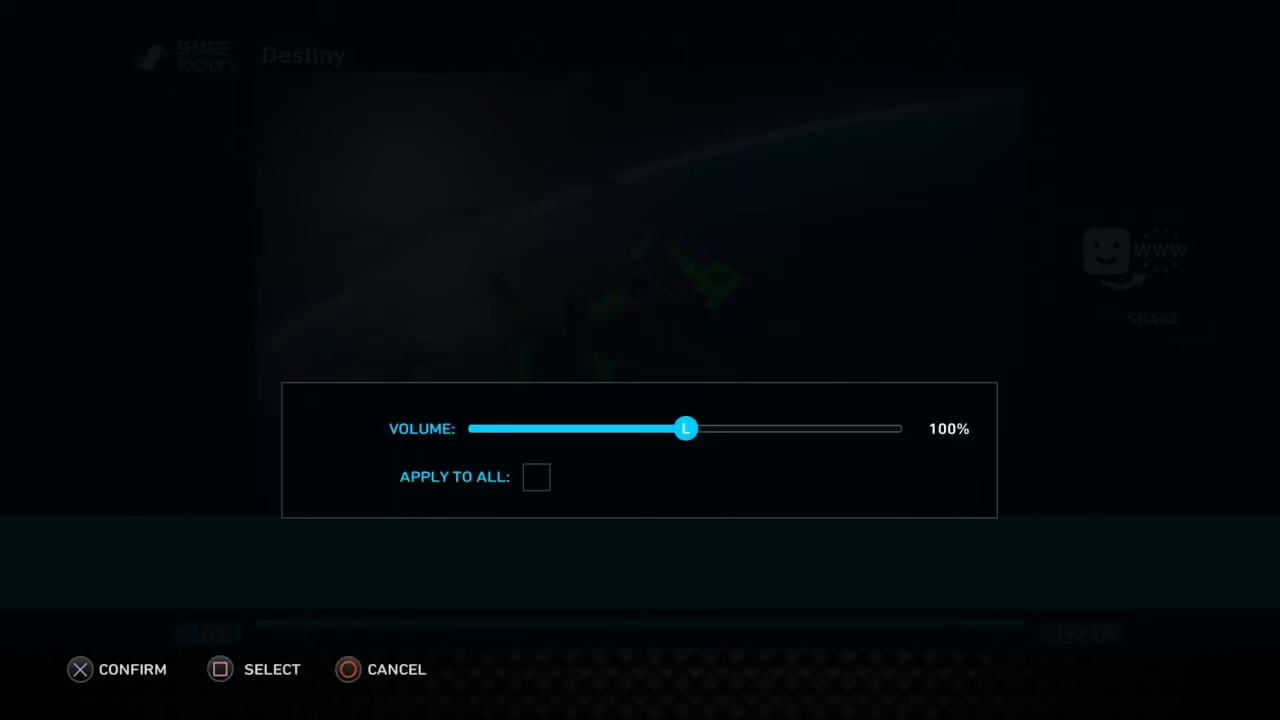
pyautogui.moveTo(686, 428); pyautogui.dragTo(468, 428)
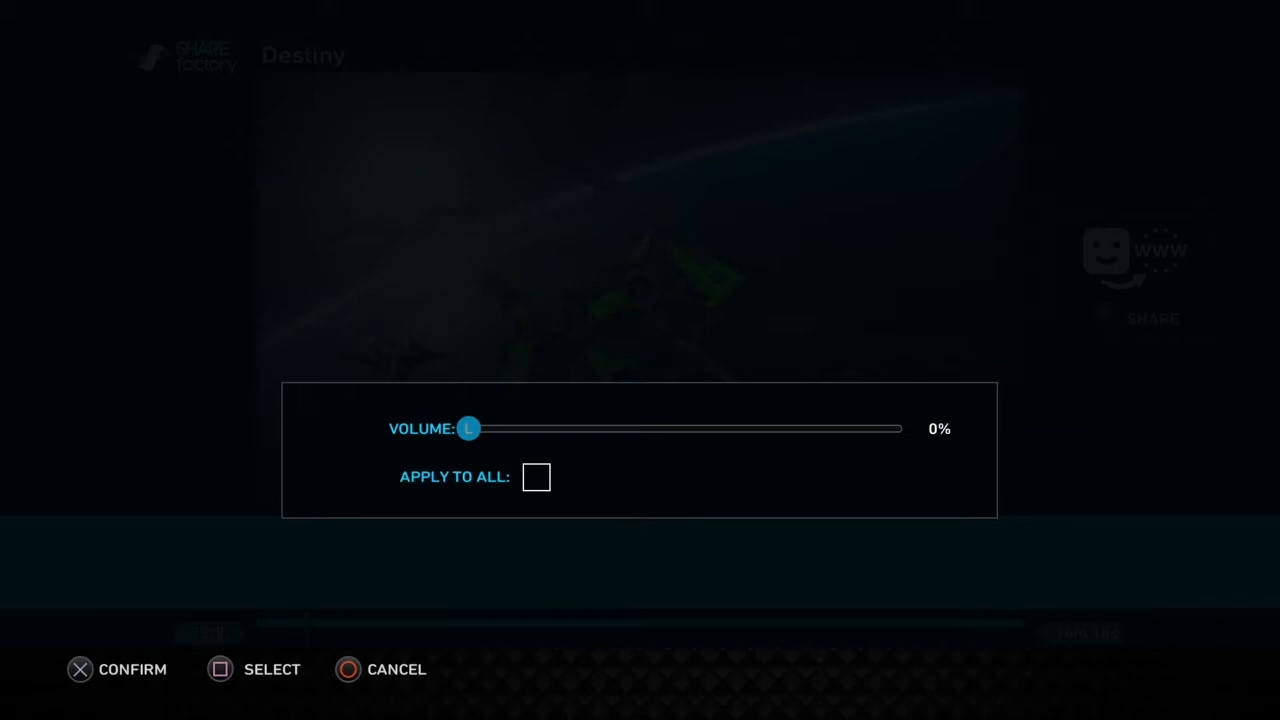
pyautogui.click(535, 477)
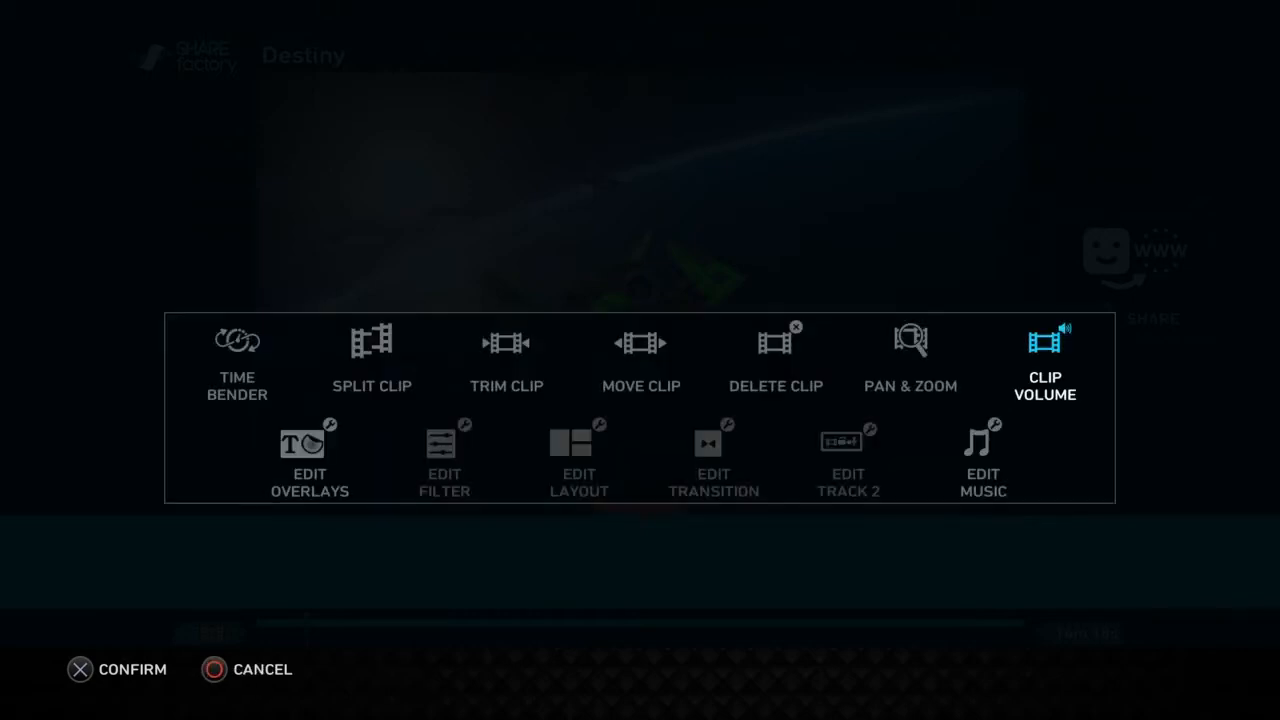
pyautogui.click(213, 669)
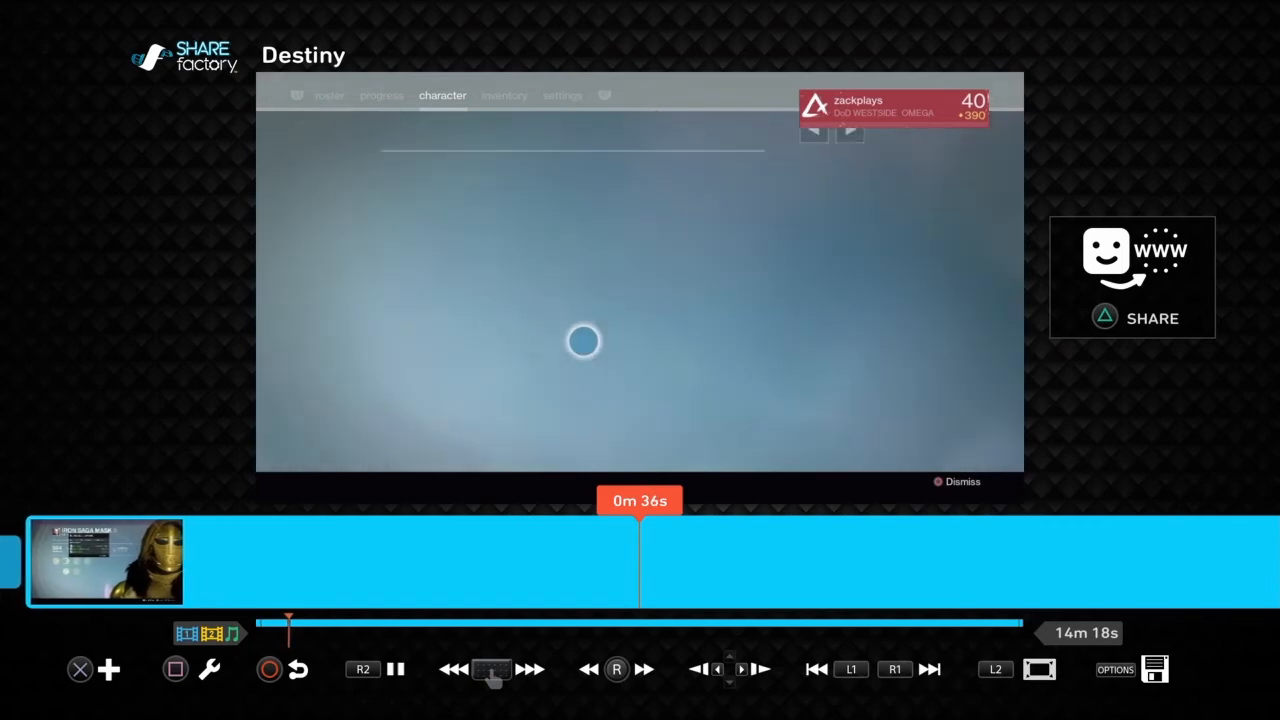
# Add the Cabal Stomp track from the Most Recent music list
pyautogui.click(112, 669)
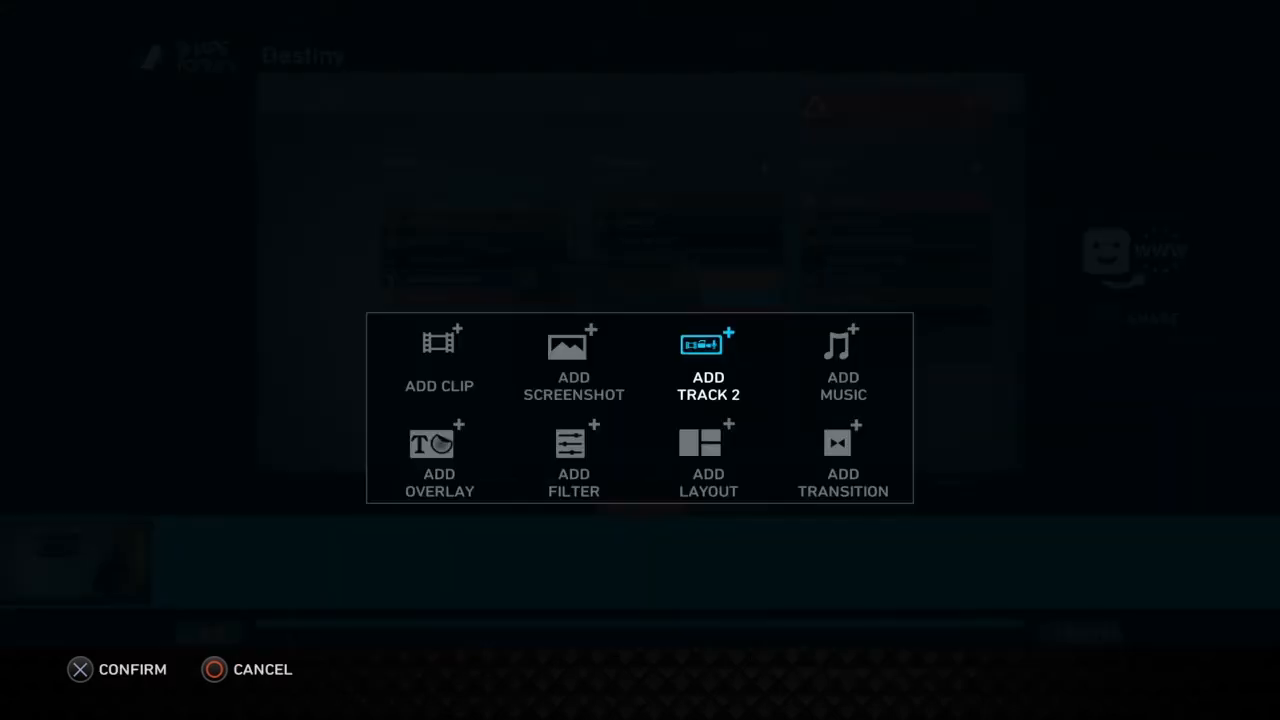
pyautogui.click(842, 360)
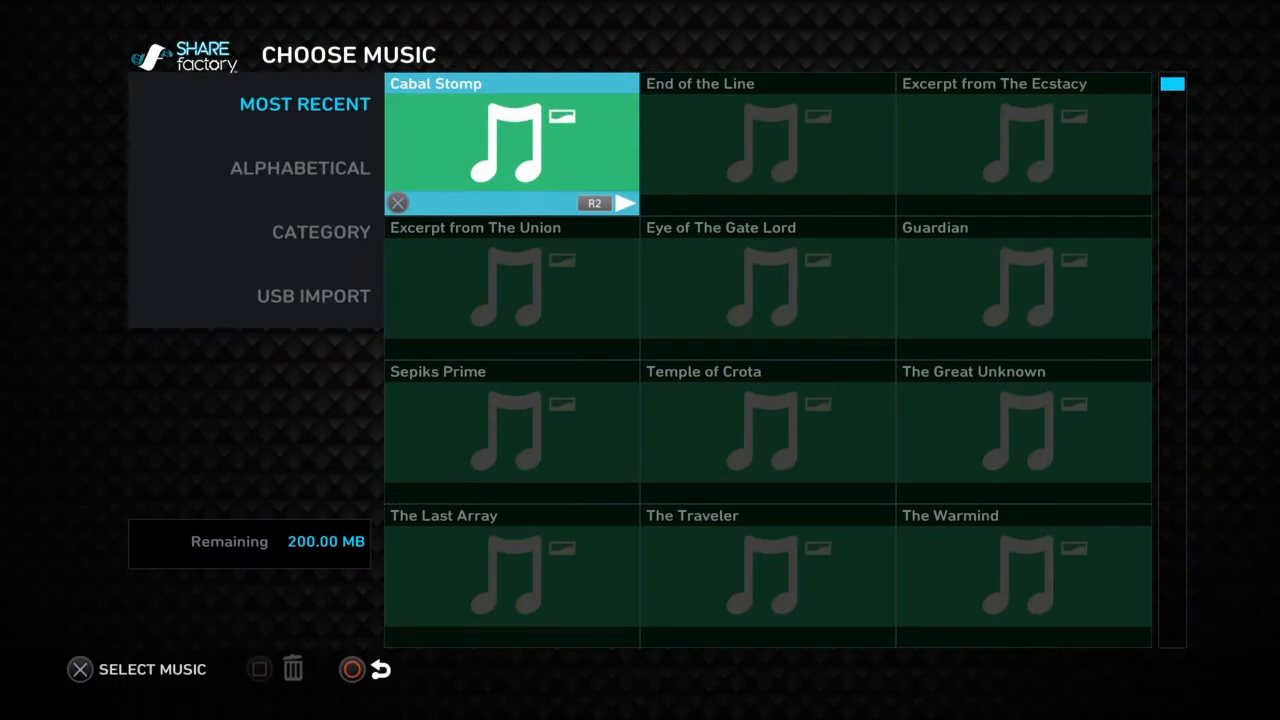
pyautogui.click(299, 167)
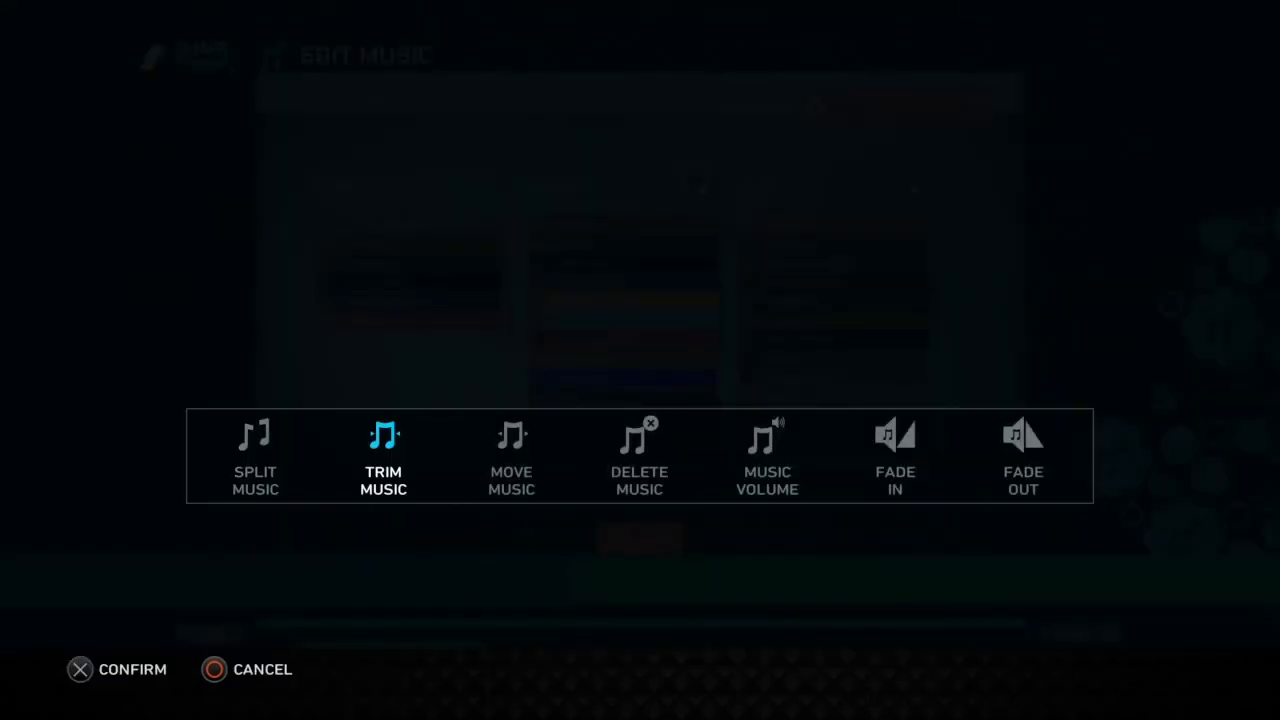
# Leave the Cabal Stomp Music Volume at 100% and confirm back to the music timeline
pyautogui.click(510, 456)
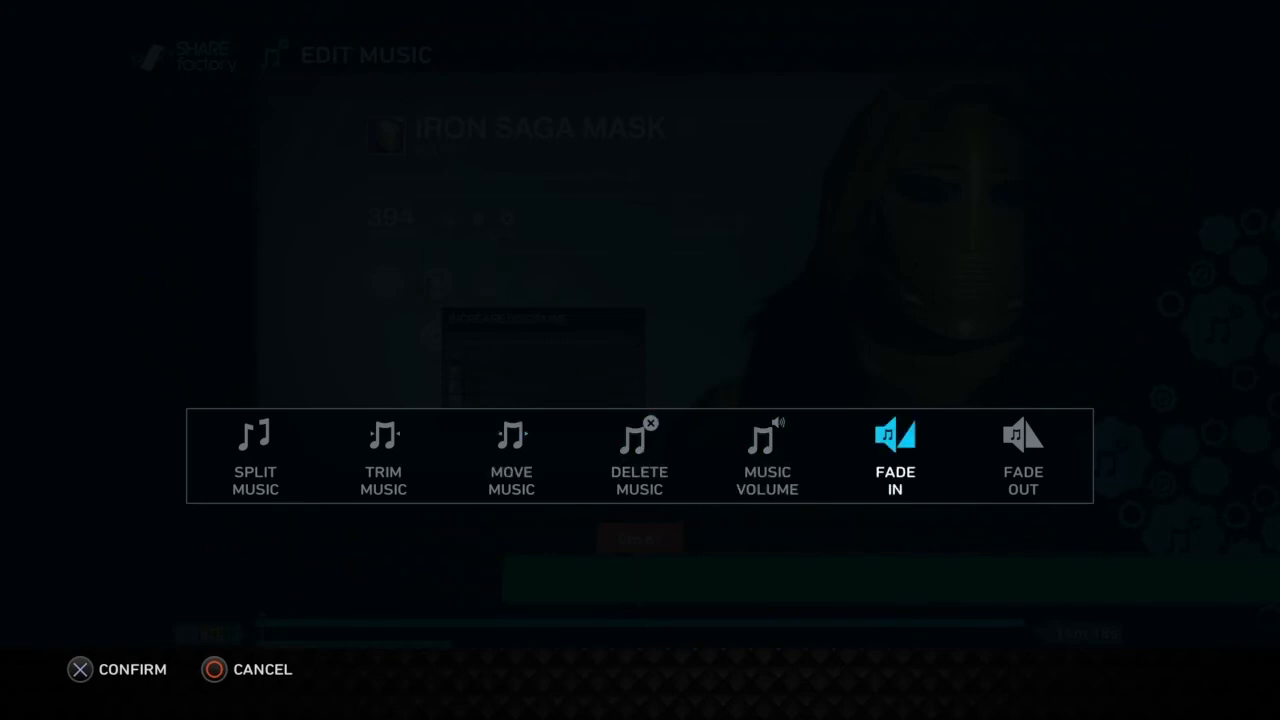
pyautogui.click(766, 458)
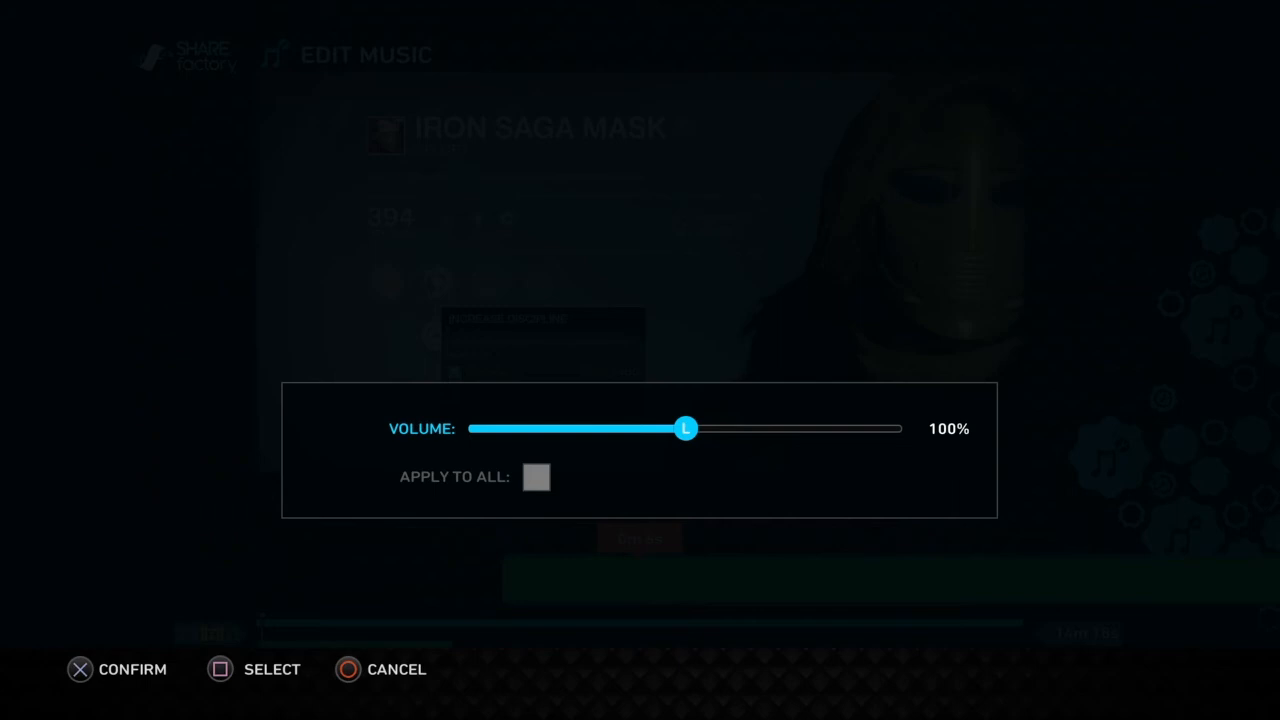
pyautogui.click(80, 671)
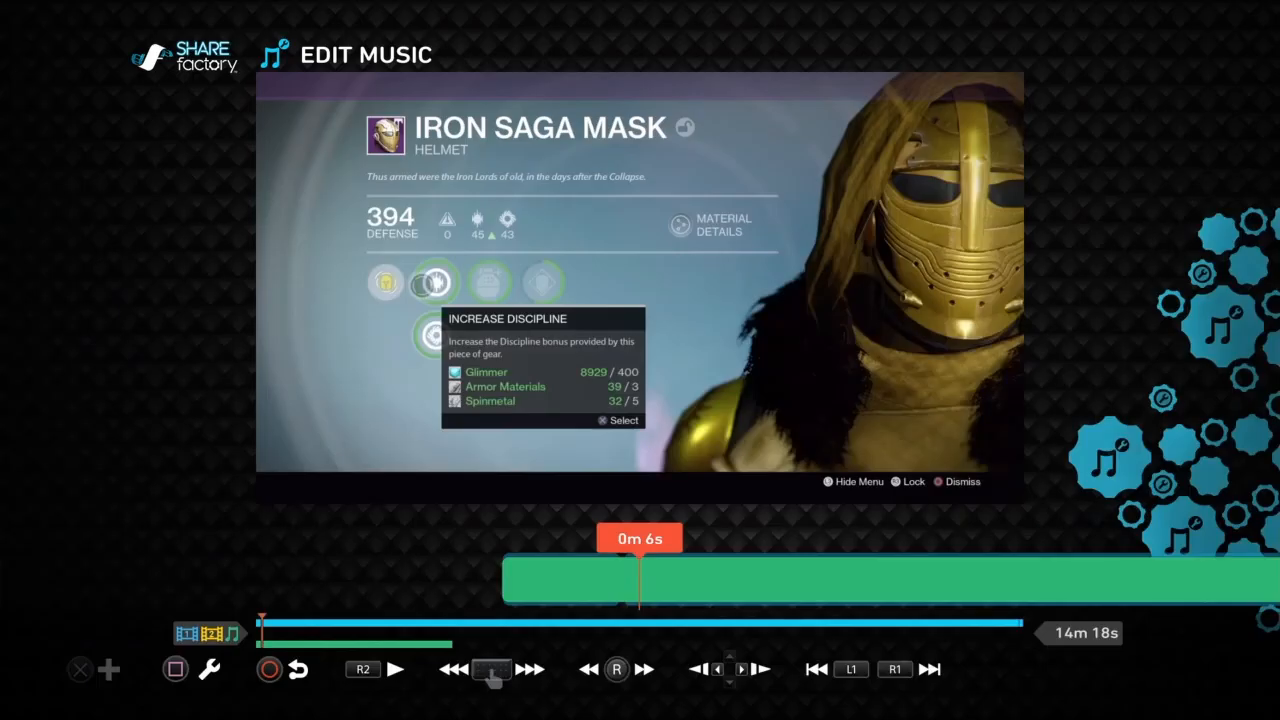